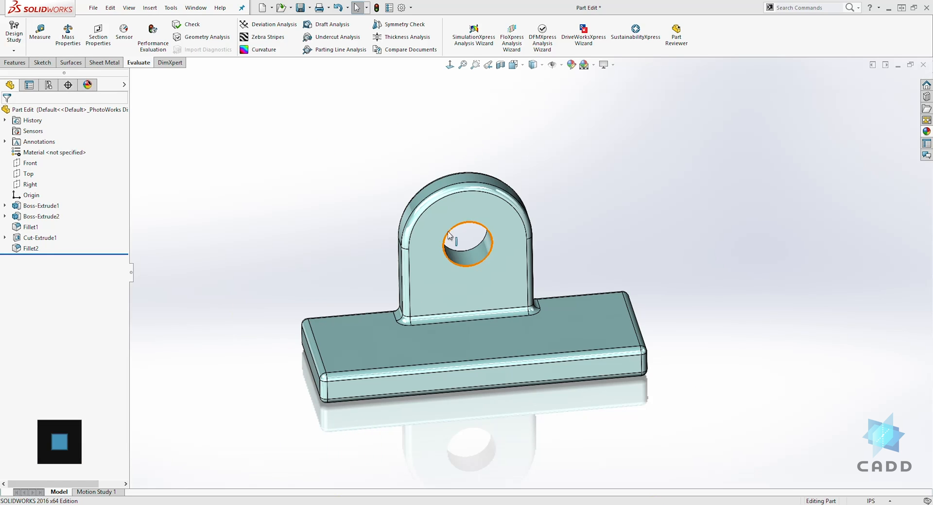
Check the enabled toolsets, then calculate the bracket's mass properties: 0.243 pounds, 6.738 cubic inches.
left_click(529, 148)
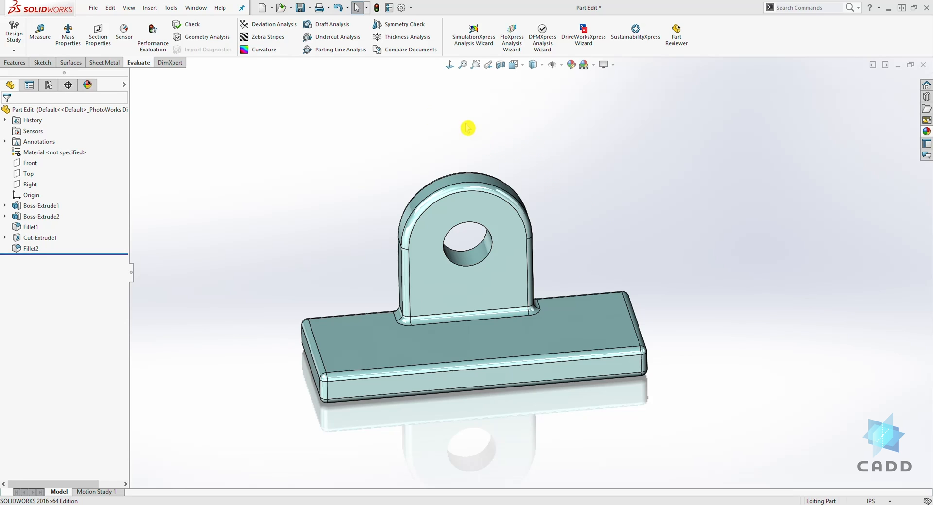
mouse_move(104, 71)
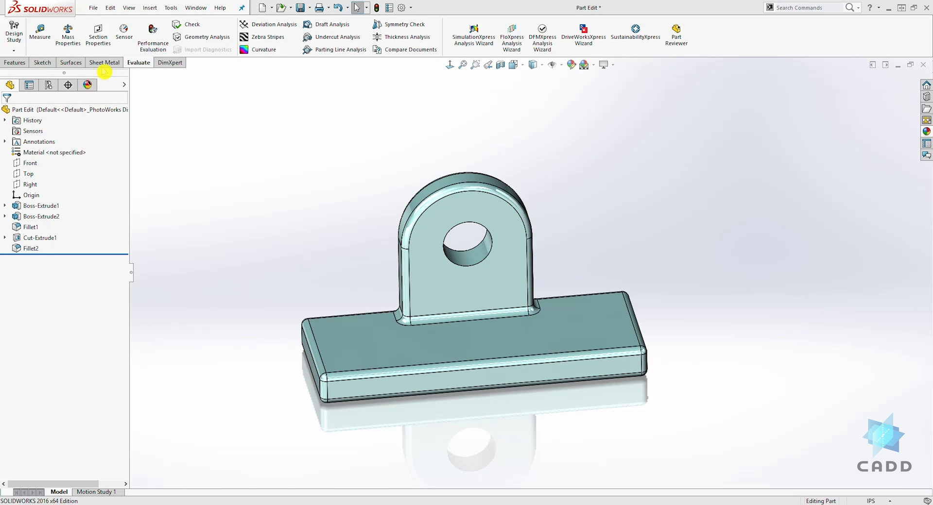
mouse_move(104, 63)
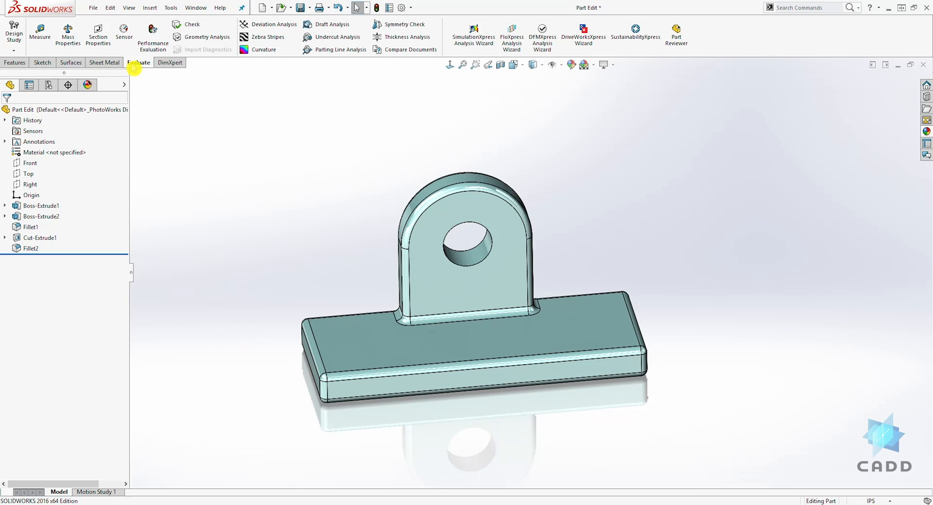
right_click(139, 62)
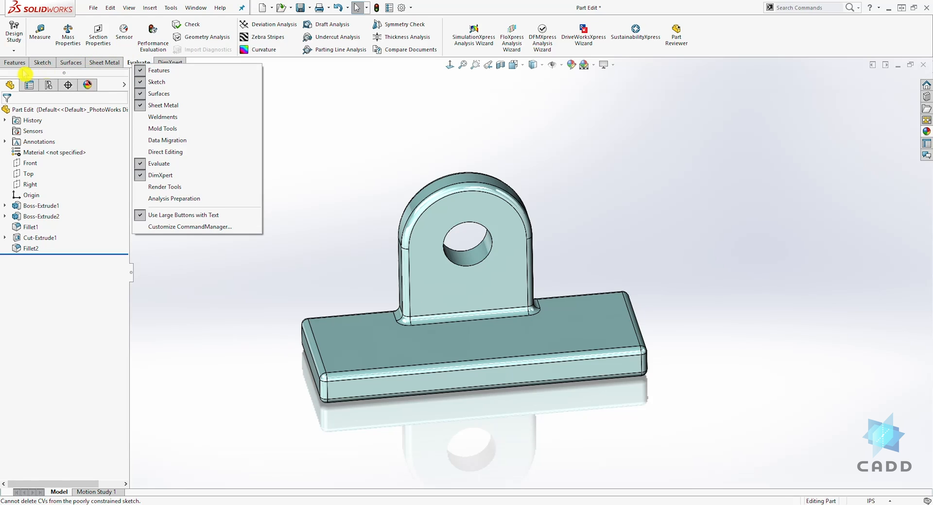
mouse_move(167, 152)
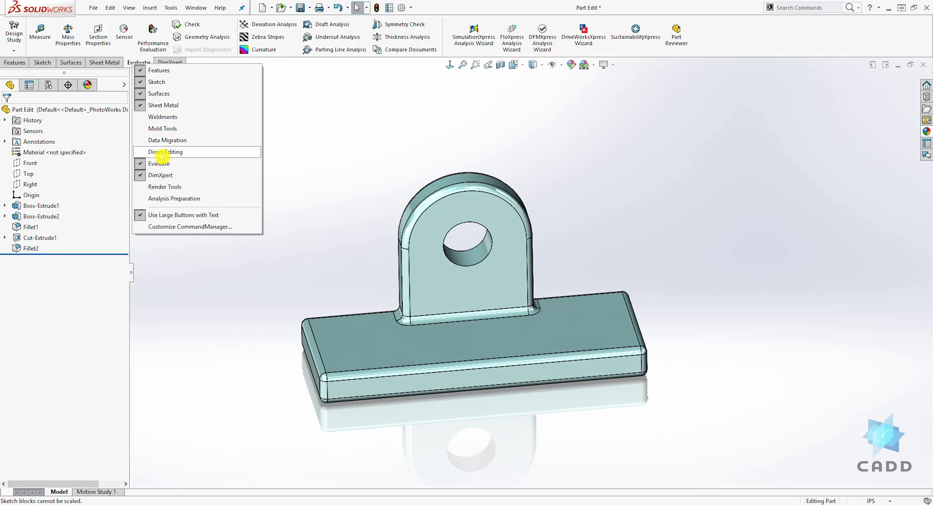
mouse_move(159, 175)
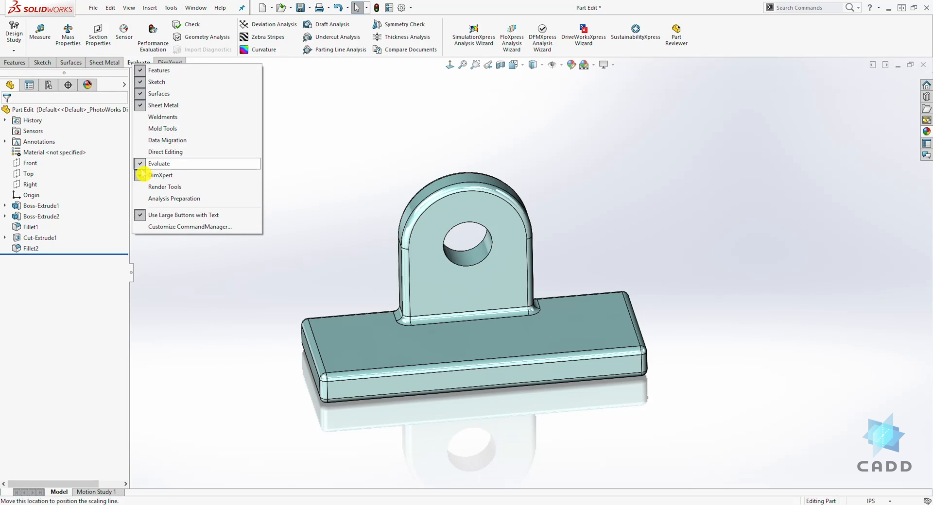
left_click(174, 299)
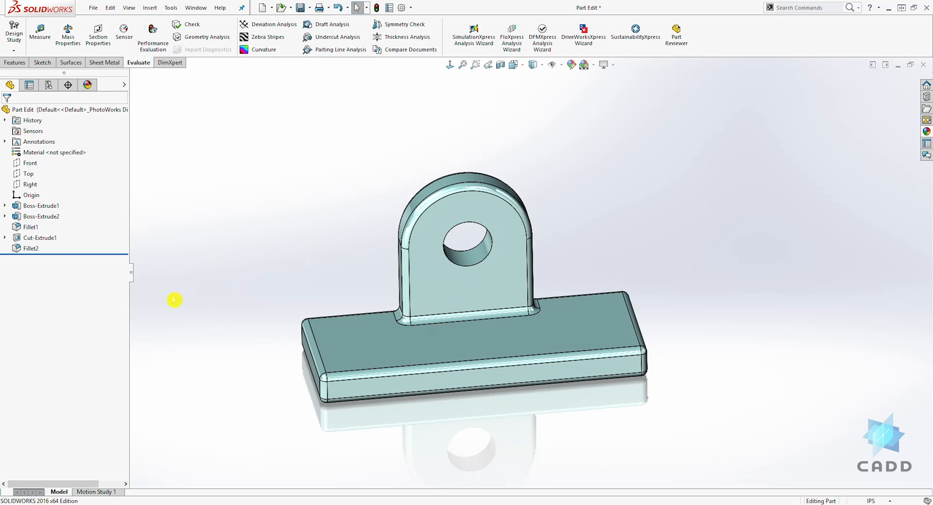
mouse_move(114, 85)
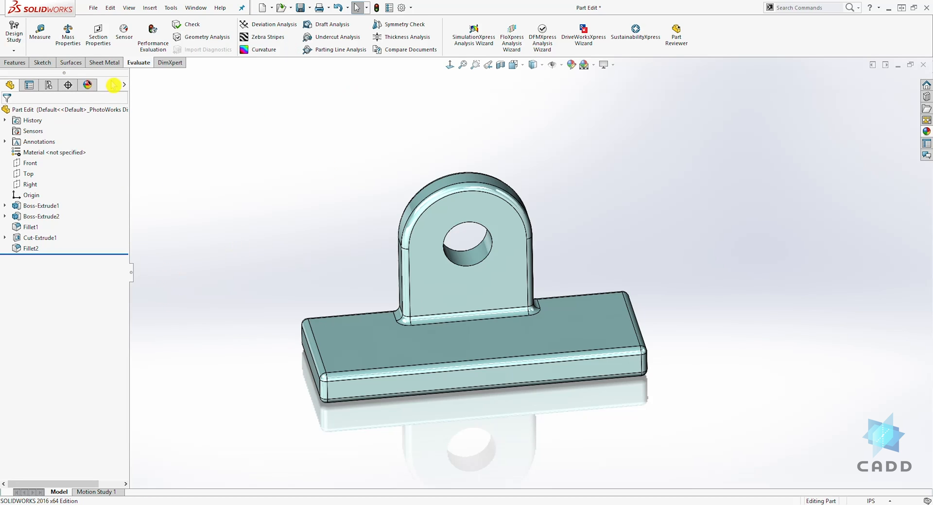
mouse_move(68, 33)
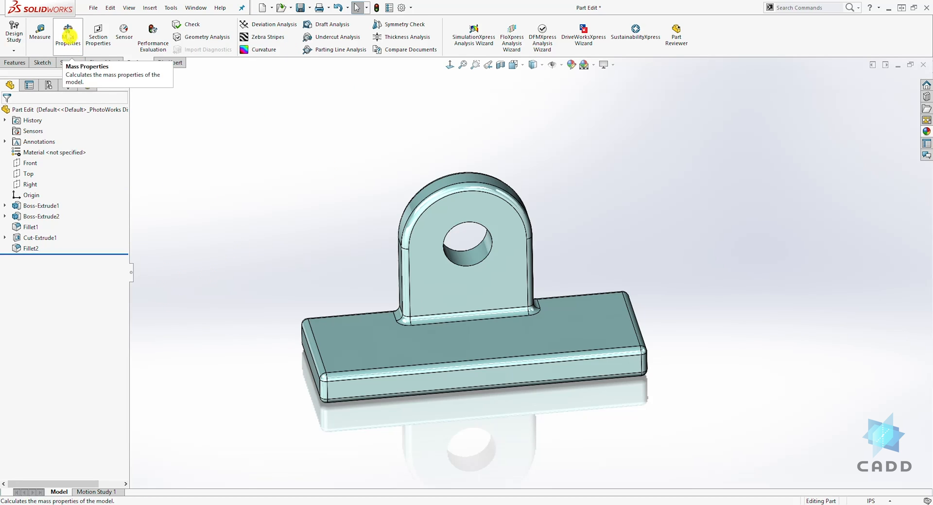
left_click(68, 35)
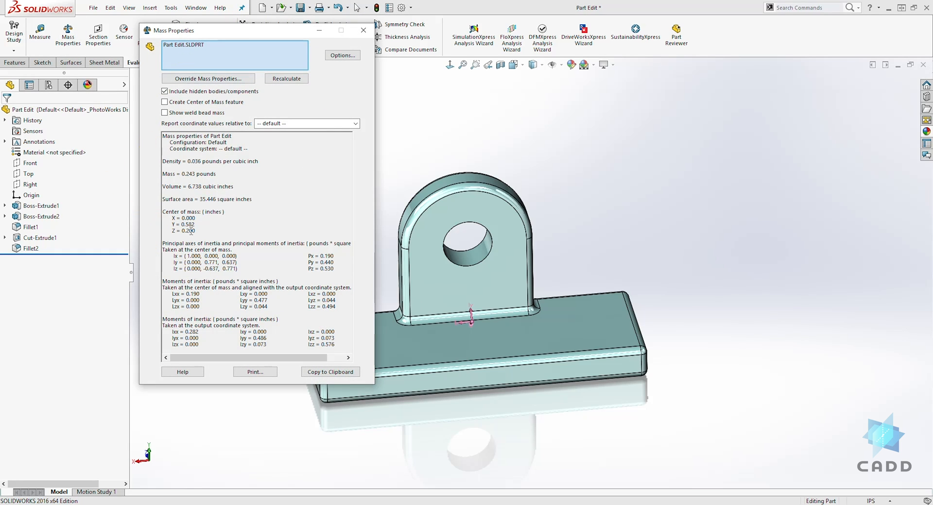
mouse_move(177, 167)
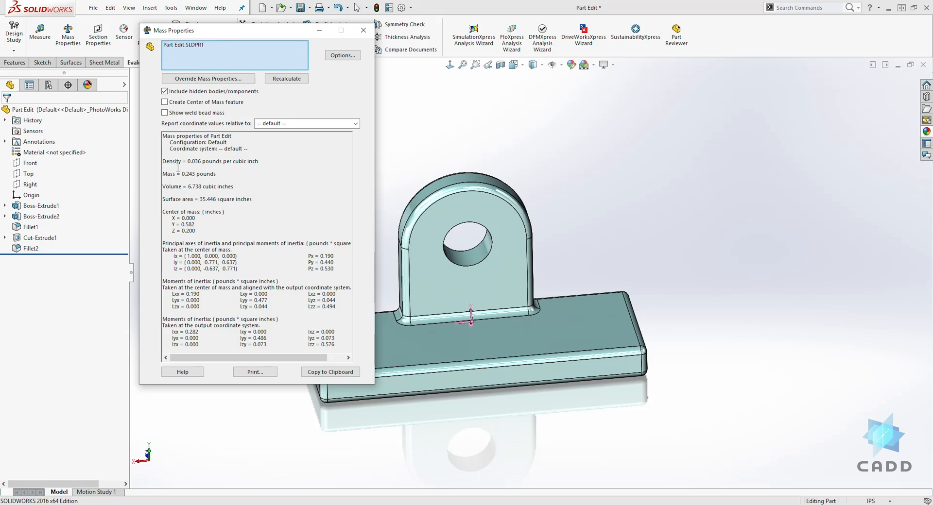
mouse_move(186, 175)
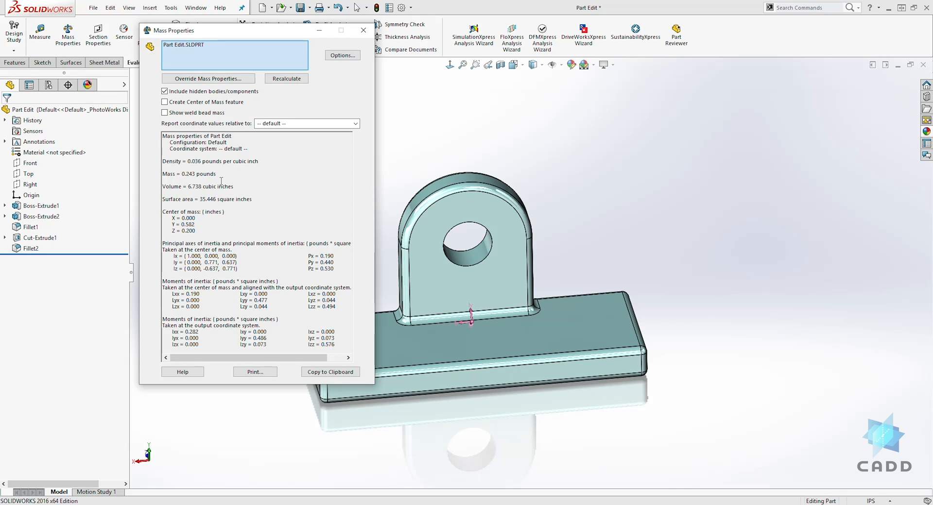
mouse_move(169, 225)
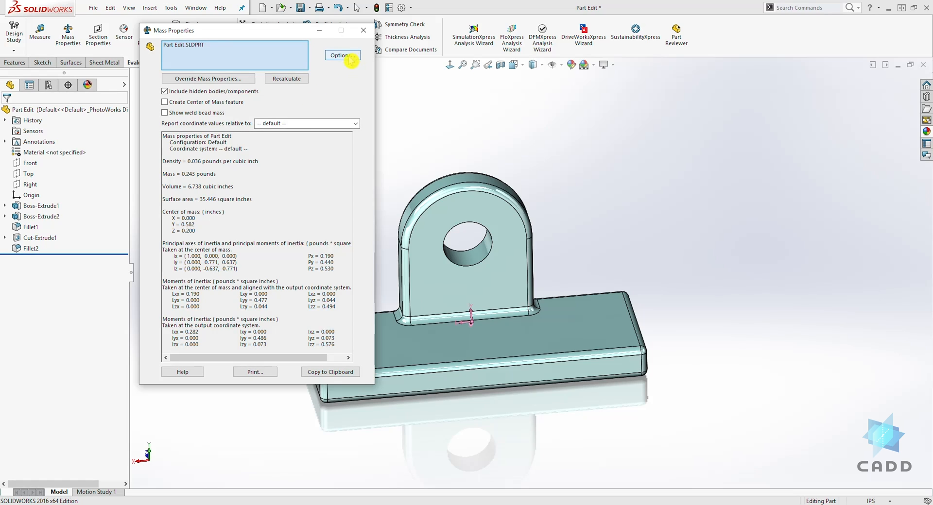
Use custom mass property settings in inches and pounds with medium calculation accuracy.
left_click(342, 55)
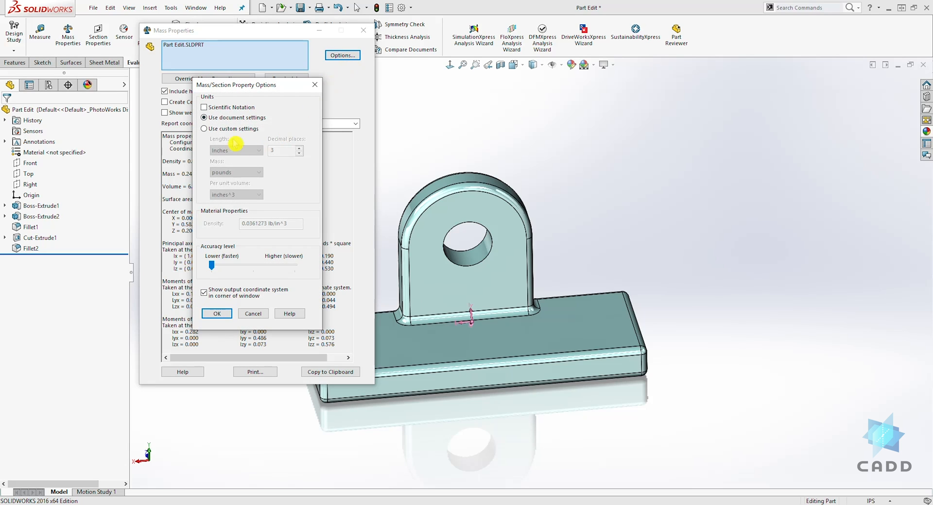
mouse_move(204, 134)
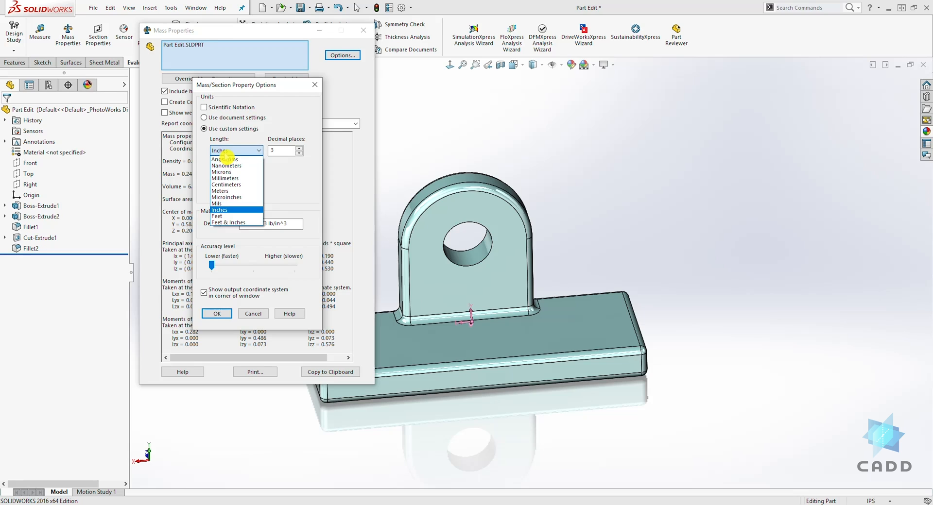
mouse_move(224, 159)
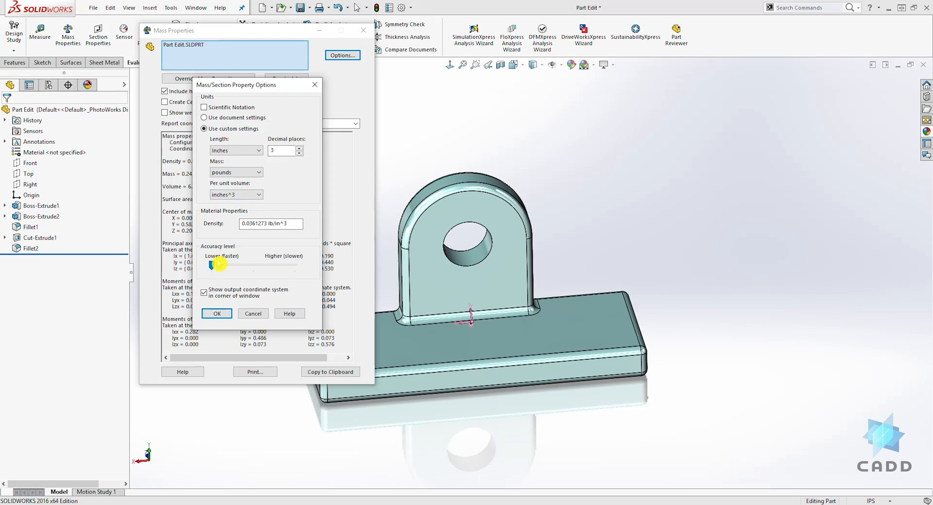
left_click_drag(218, 265, 254, 265)
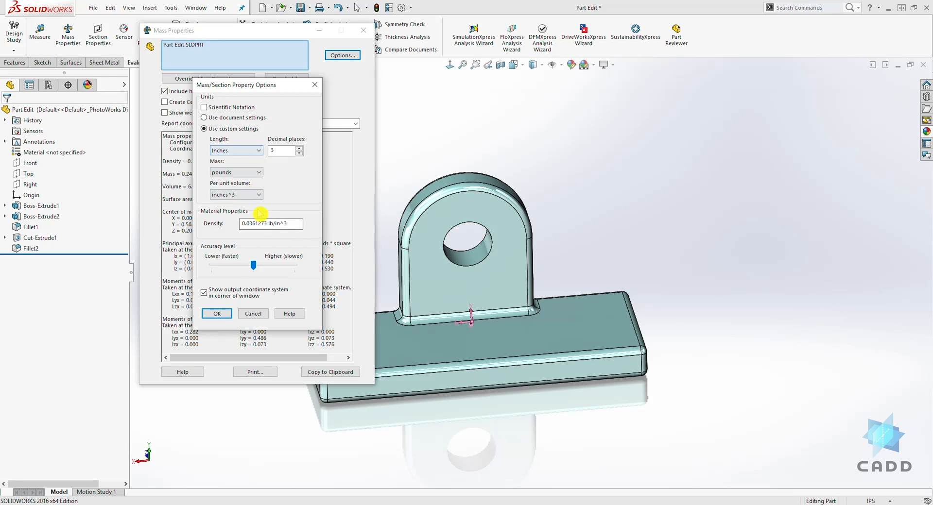
left_click(217, 314)
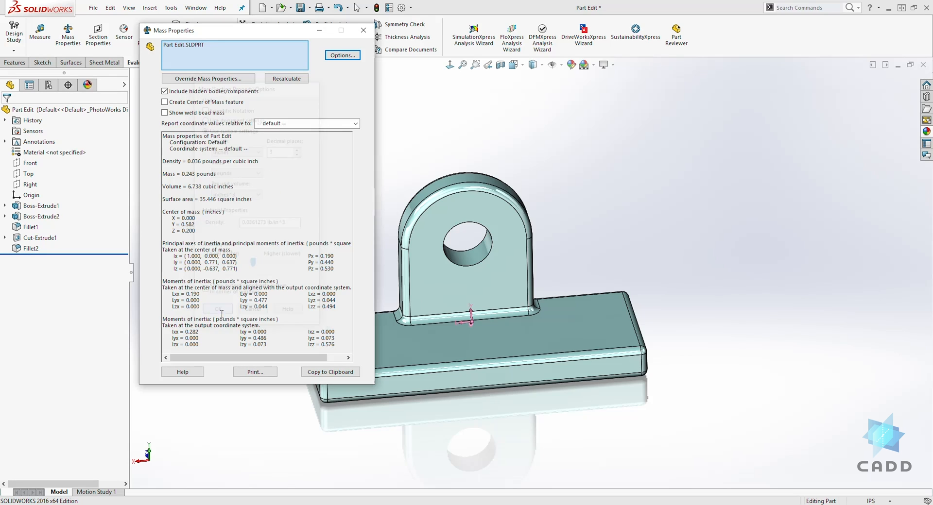
Recalculate mass properties with the new accuracy, still 0.243 pounds and 6.738 cubic inches.
left_click(286, 77)
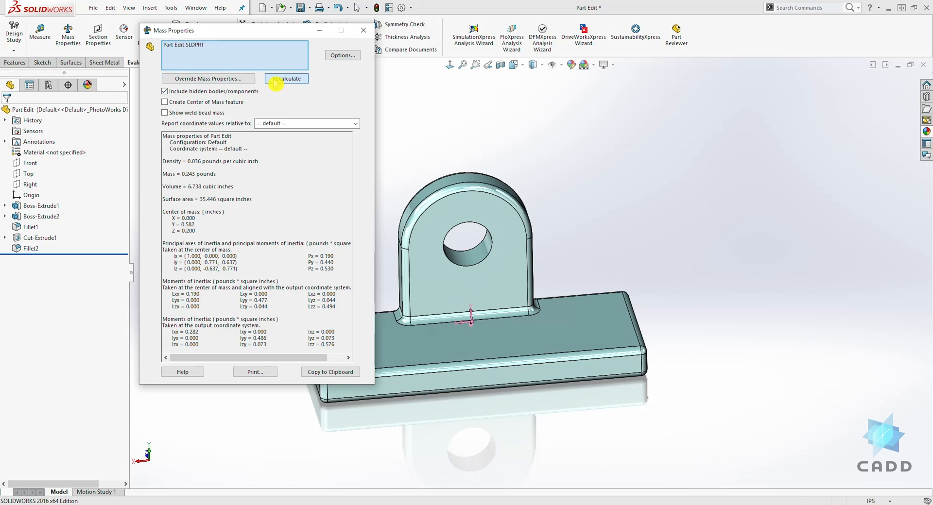
mouse_move(218, 68)
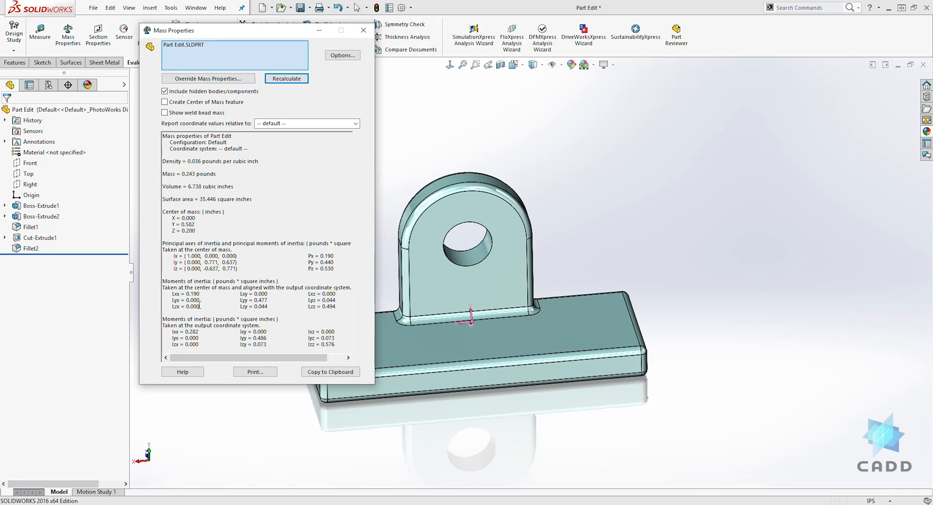
mouse_move(290, 185)
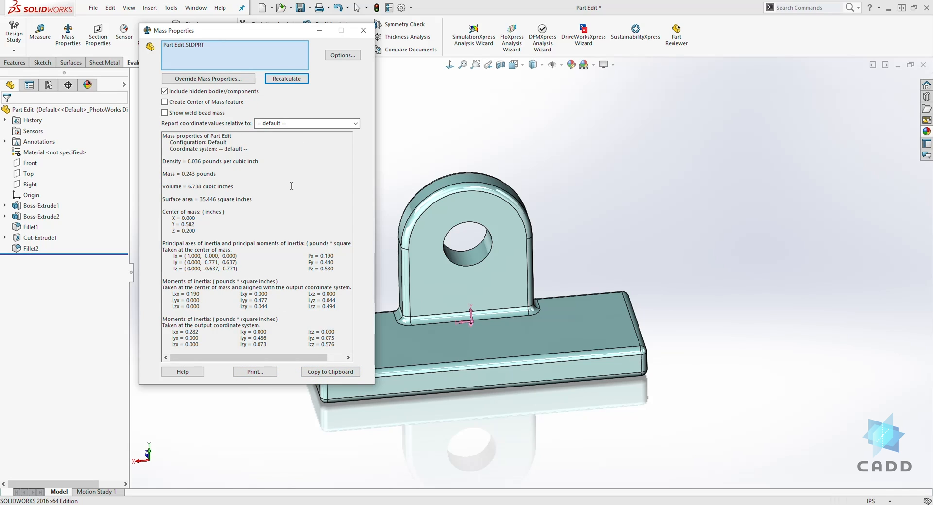
mouse_move(295, 217)
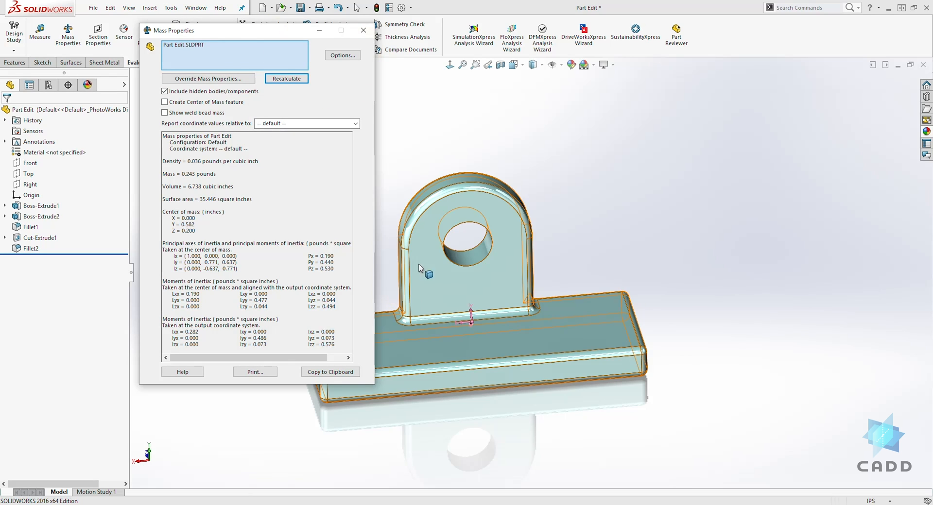
mouse_move(376, 350)
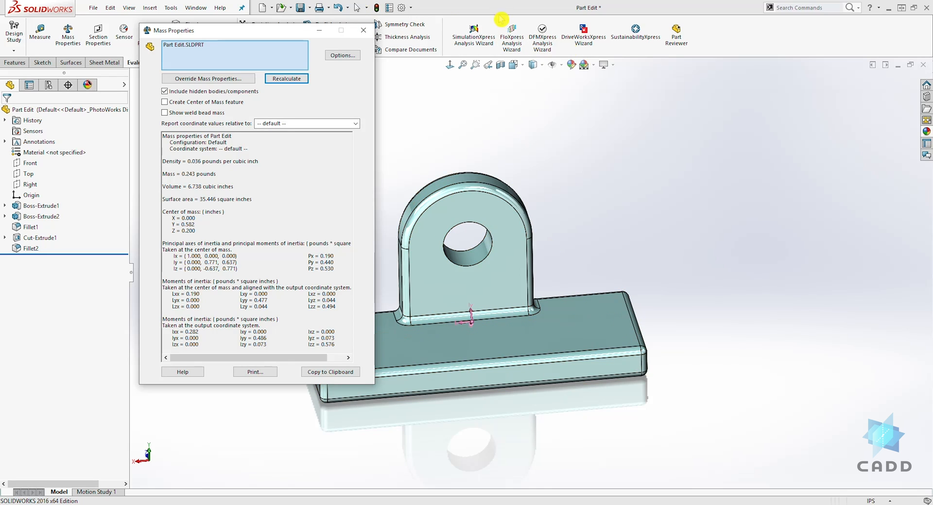
mouse_move(394, 152)
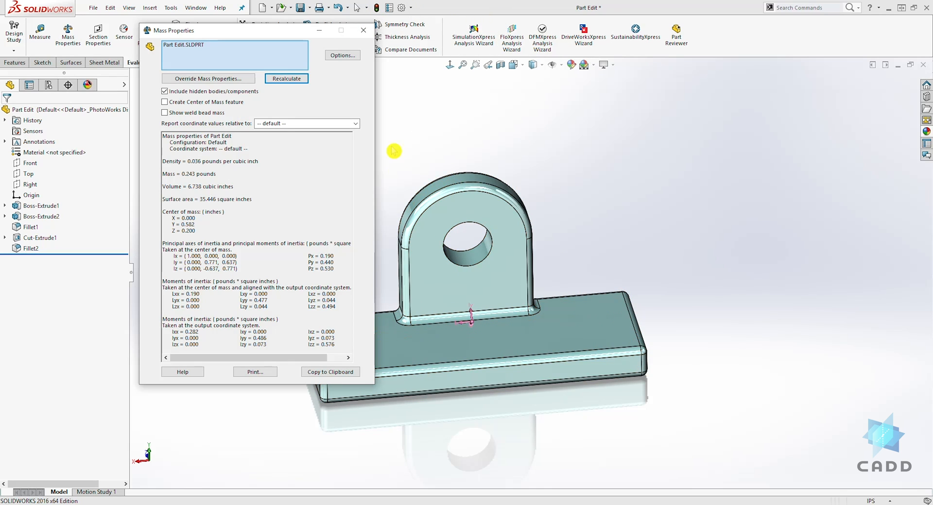
mouse_move(150, 31)
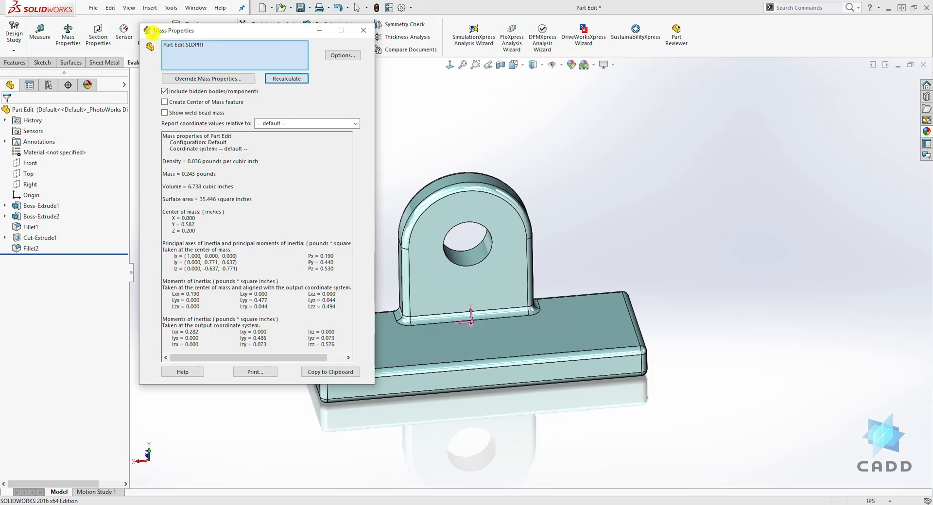